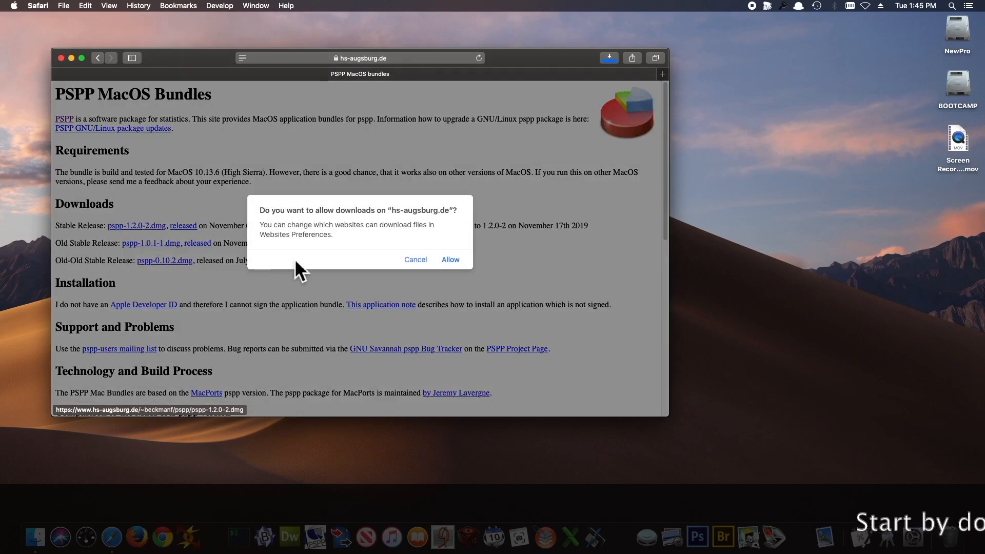
- Allow the pspp-1.2.0-2.dmg download and reveal the downloading file in the Downloads folder
{"action": "left_click", "coordinate": [450, 259]}
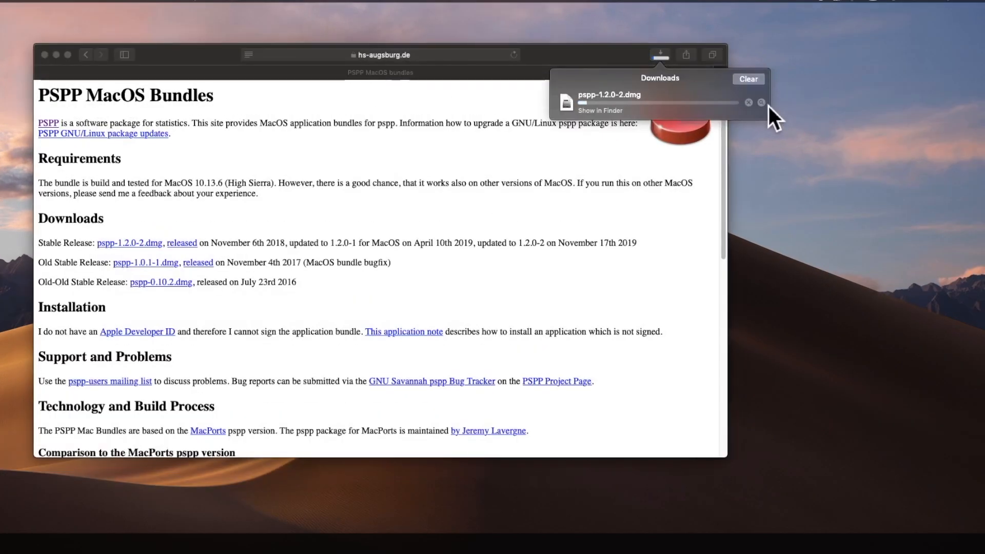
{"action": "left_click", "coordinate": [599, 110]}
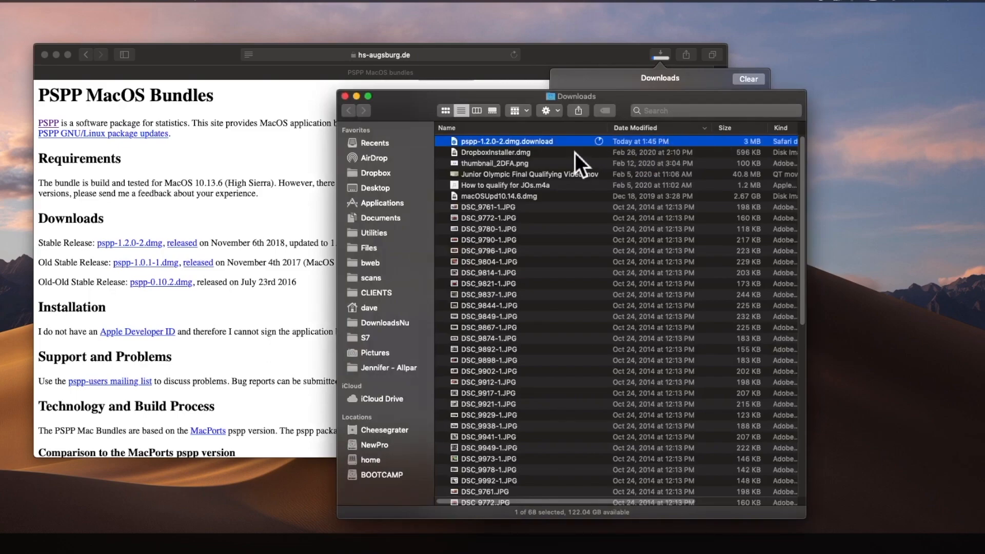
{"action": "left_click", "coordinate": [8, 6]}
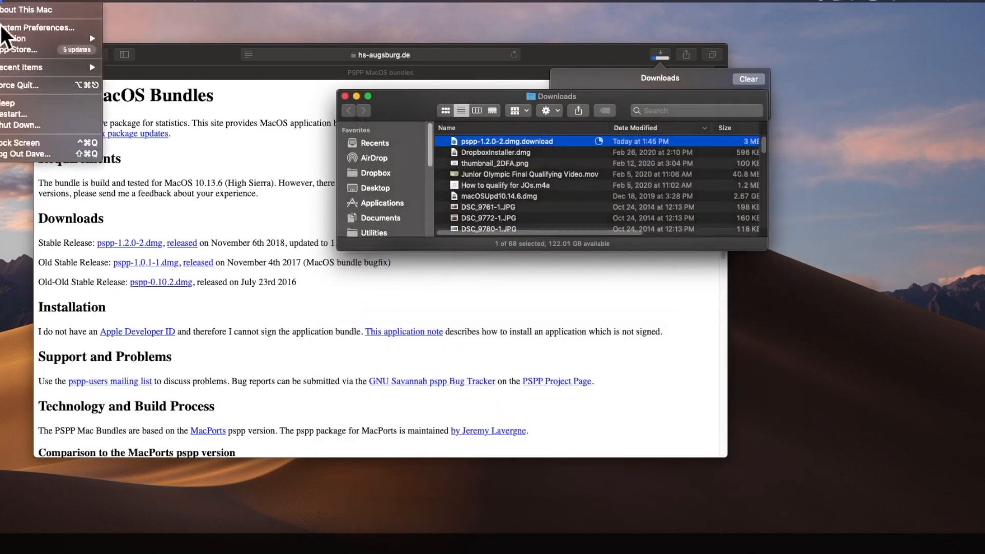
{"action": "left_click", "coordinate": [37, 27]}
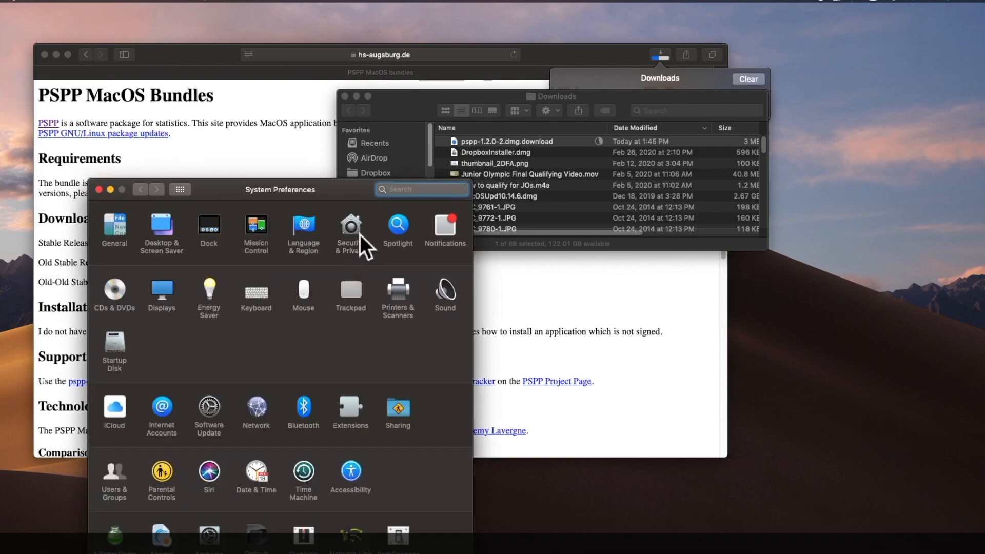
{"action": "left_click", "coordinate": [350, 227]}
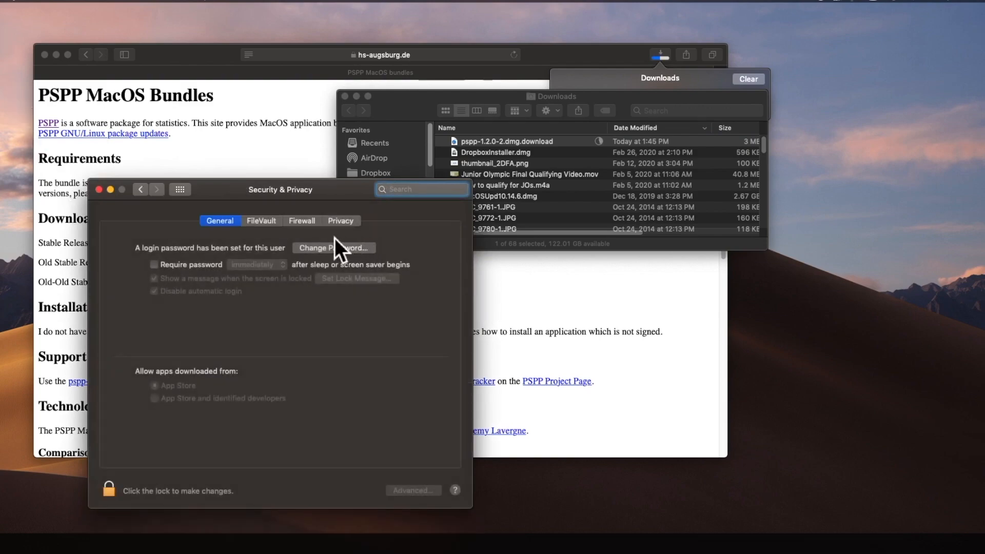
{"action": "left_click", "coordinate": [108, 491]}
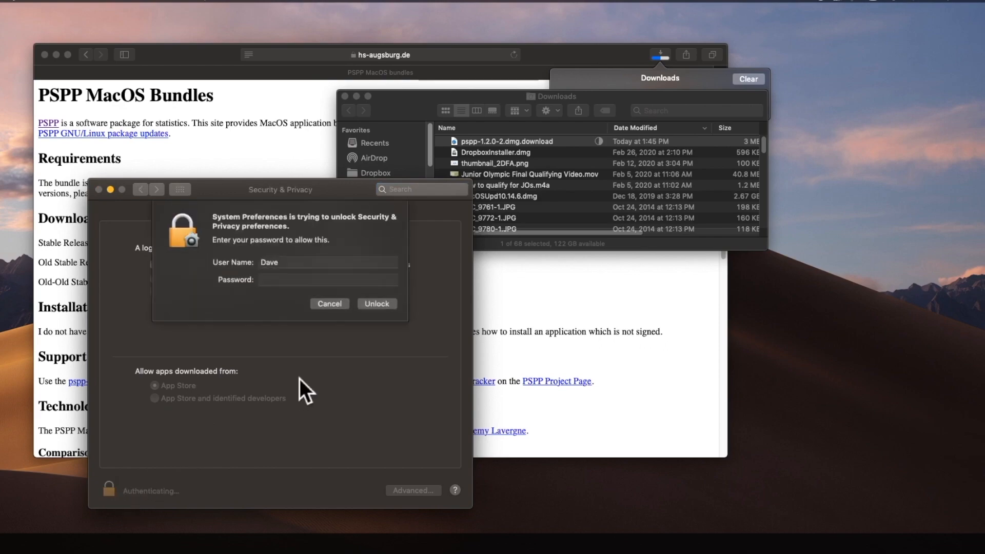
{"action": "left_click", "coordinate": [377, 303]}
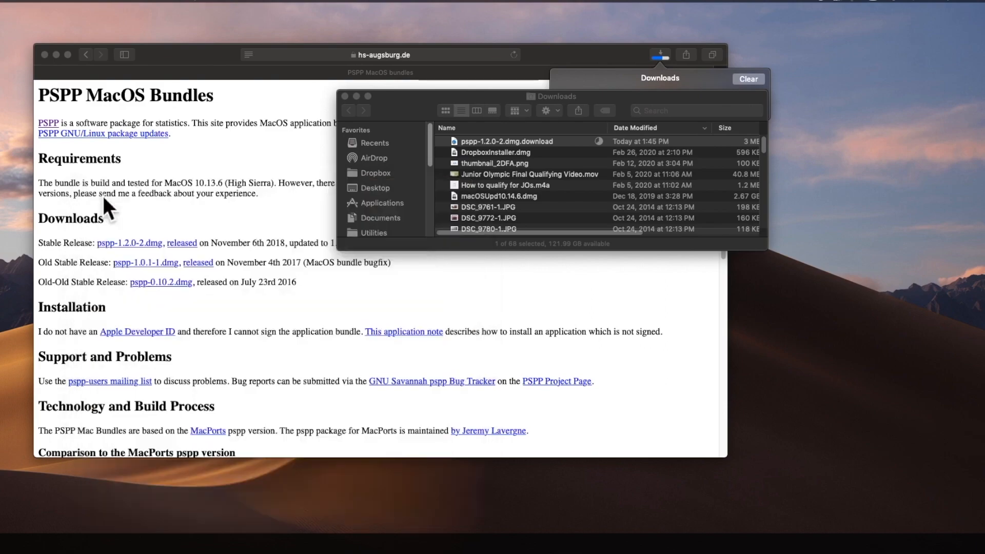
- Open pspp-1.2.0-2.dmg from the Downloads window, skipping the disk image verification
{"action": "left_click", "coordinate": [505, 140]}
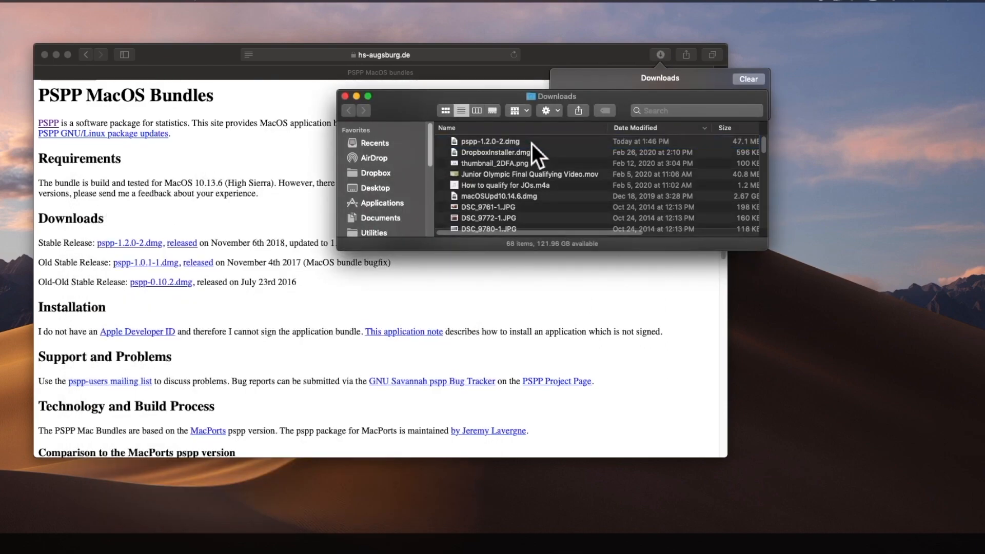
{"action": "right_click", "coordinate": [490, 140]}
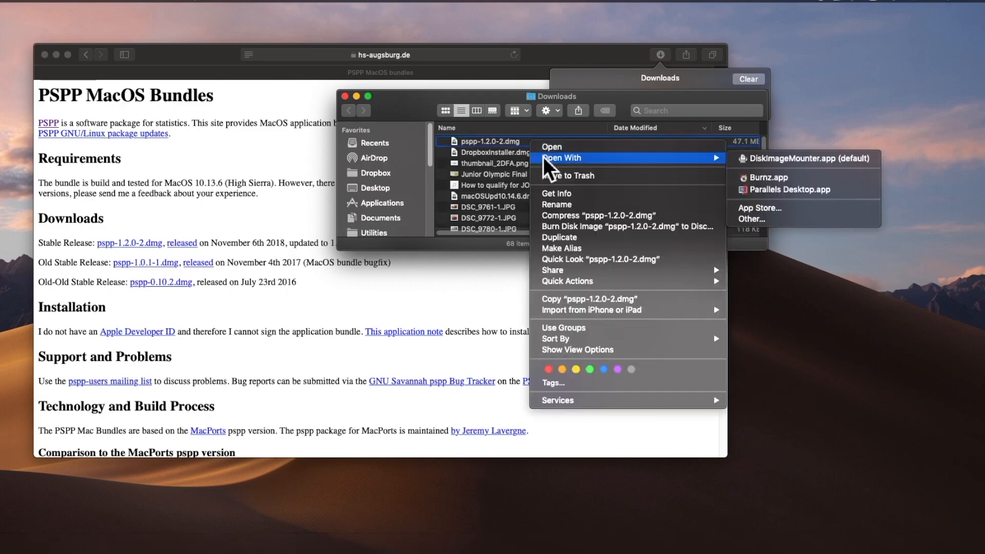
{"action": "mouse_move", "coordinate": [551, 146]}
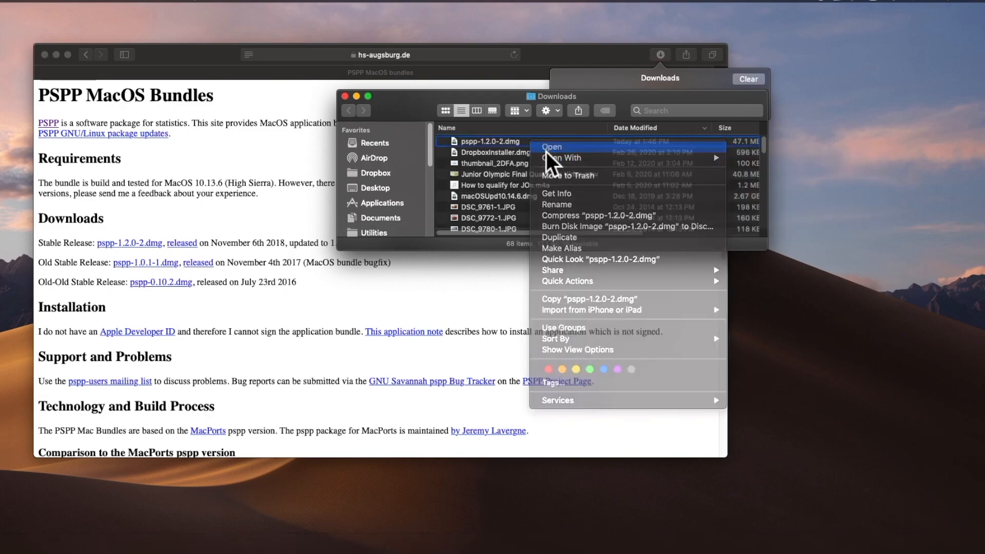
{"action": "left_click", "coordinate": [551, 148]}
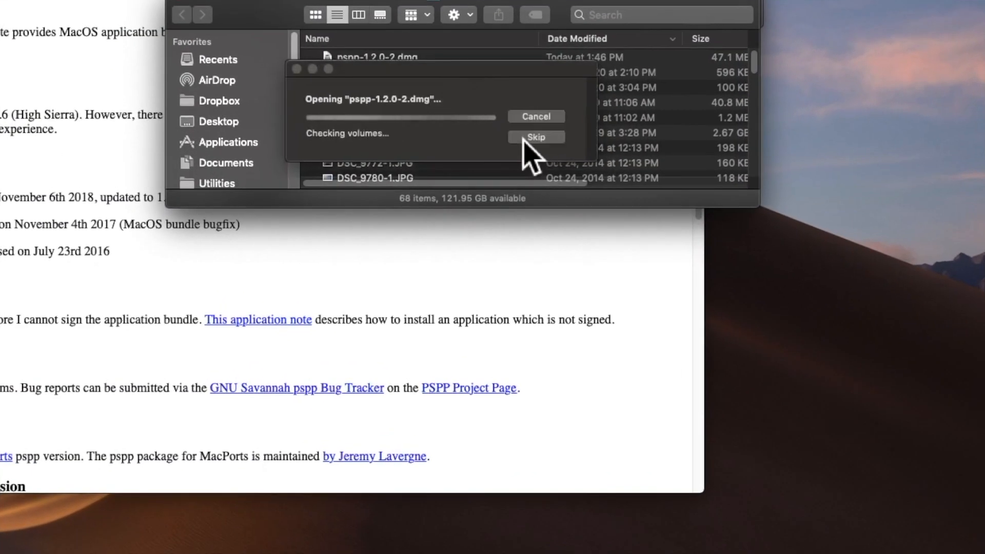
{"action": "left_click", "coordinate": [535, 136]}
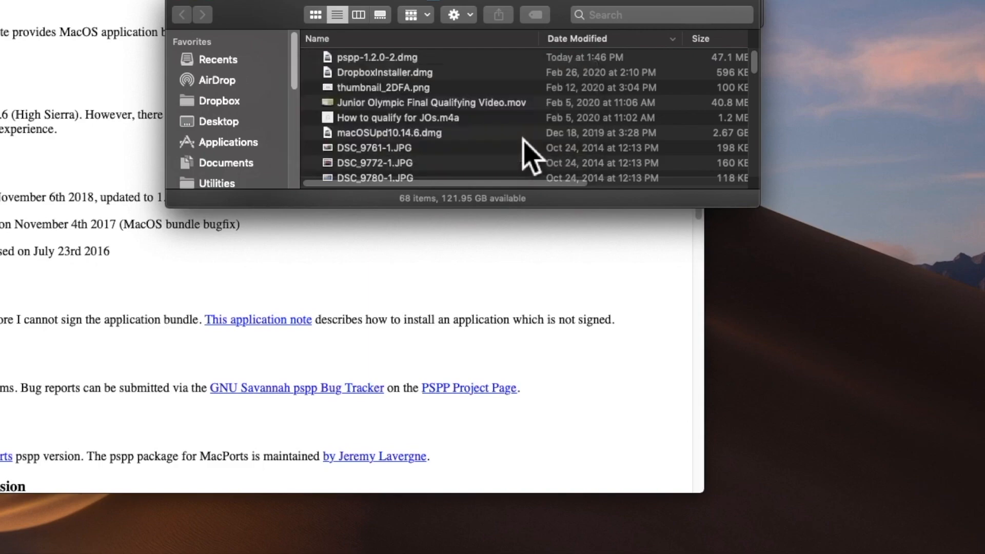
- Launch pspp.app from the mounted pspp volume and approve the unidentified-developer warning
{"action": "double_click", "coordinate": [376, 57]}
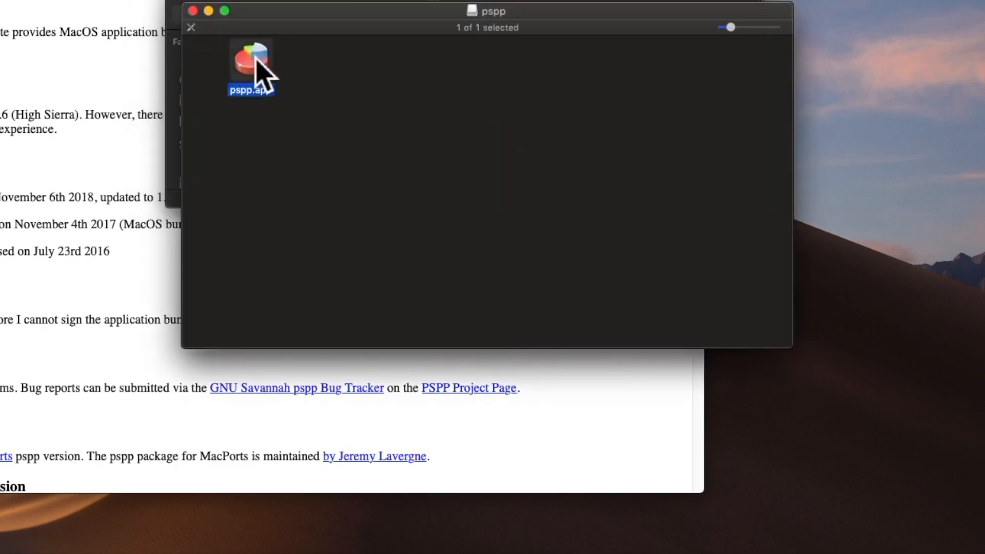
{"action": "right_click", "coordinate": [251, 66]}
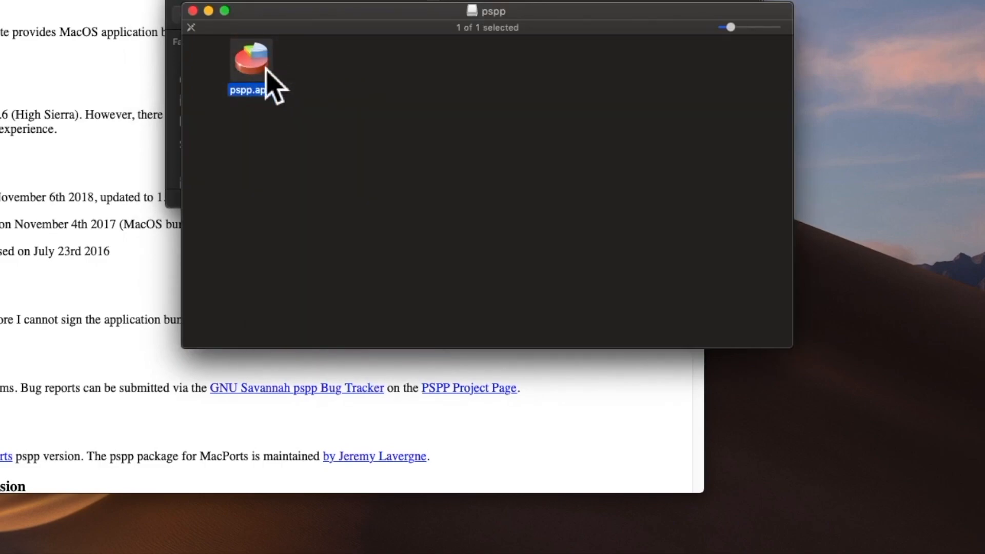
{"action": "double_click", "coordinate": [250, 62]}
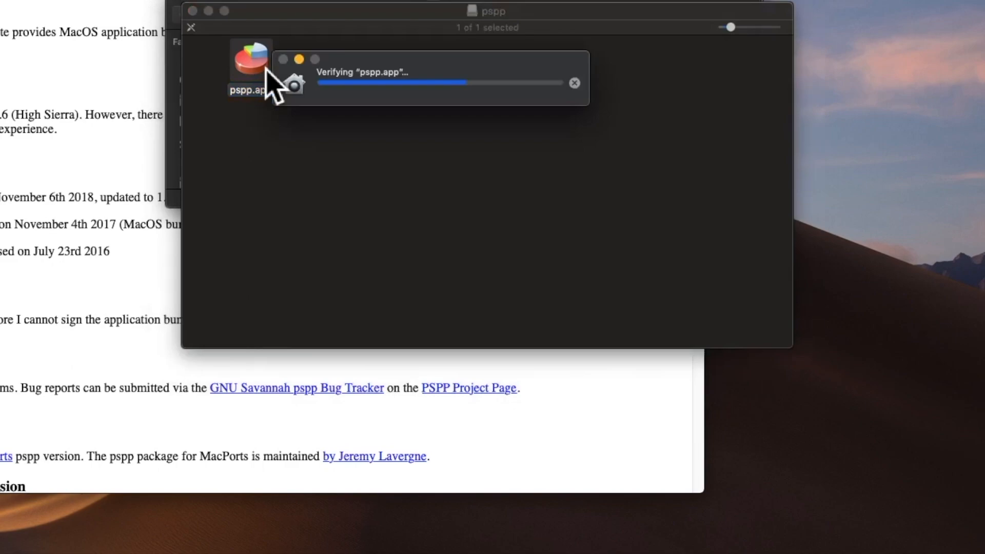
{"action": "double_click", "coordinate": [249, 60]}
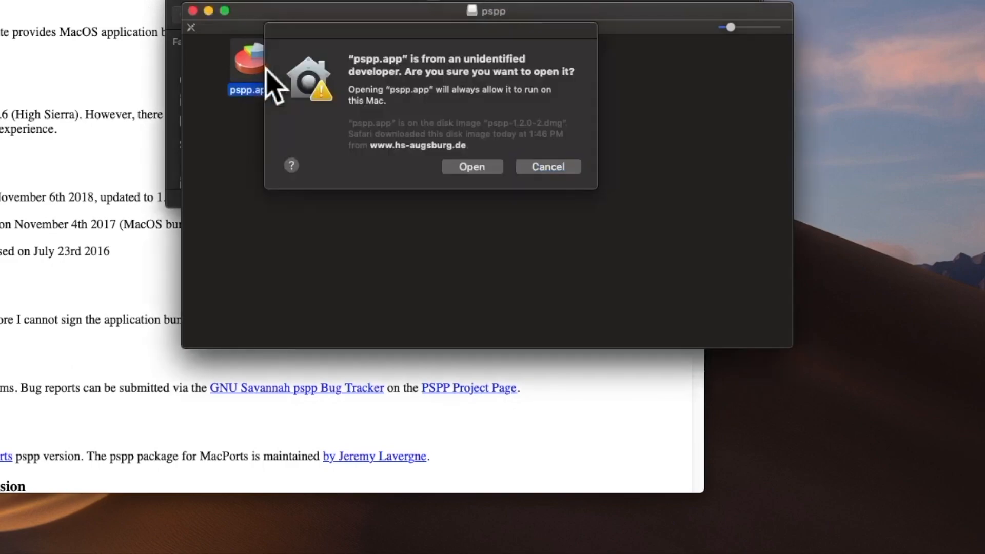
{"action": "mouse_move", "coordinate": [472, 166]}
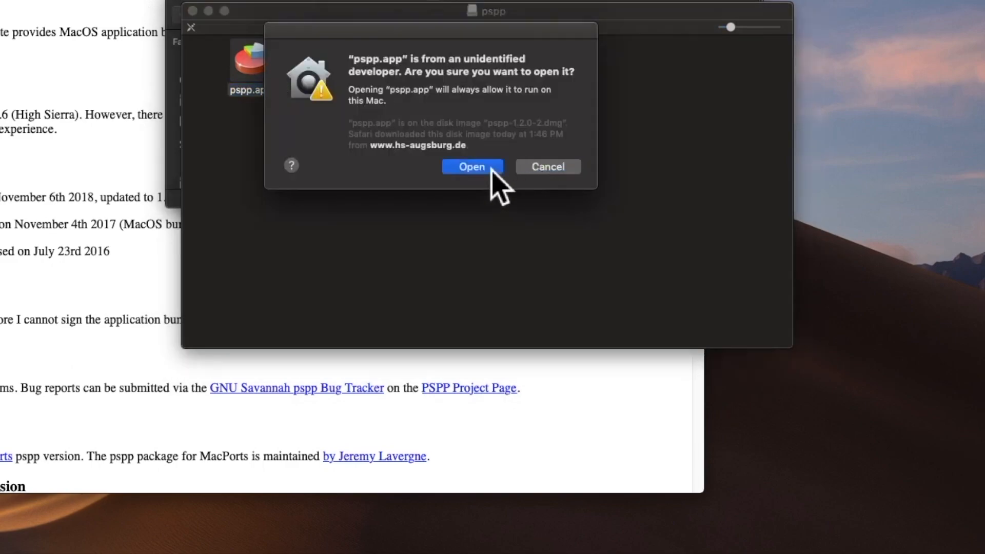
{"action": "left_click", "coordinate": [472, 166]}
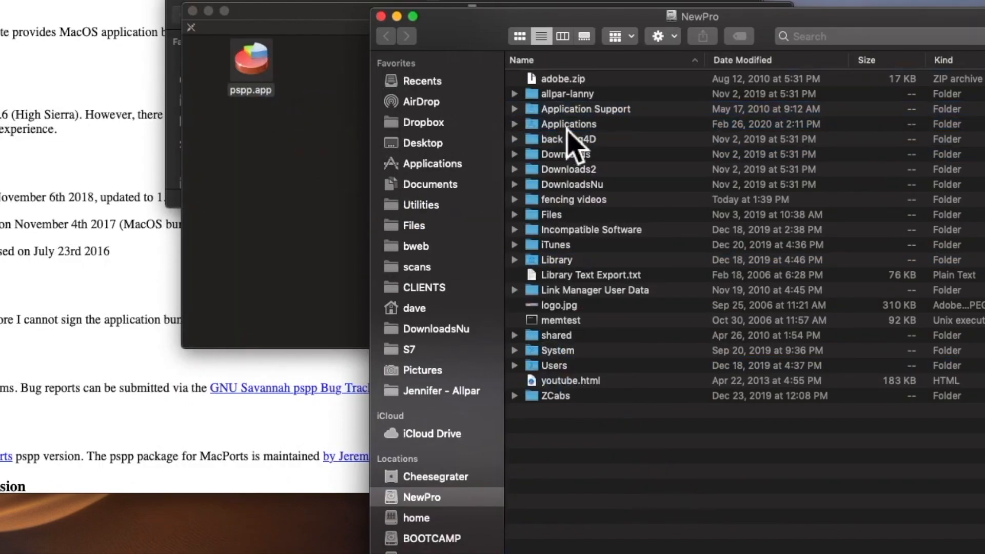
- Select the Applications folder on the NewPro drive and bring up its context menu
{"action": "left_click", "coordinate": [568, 124]}
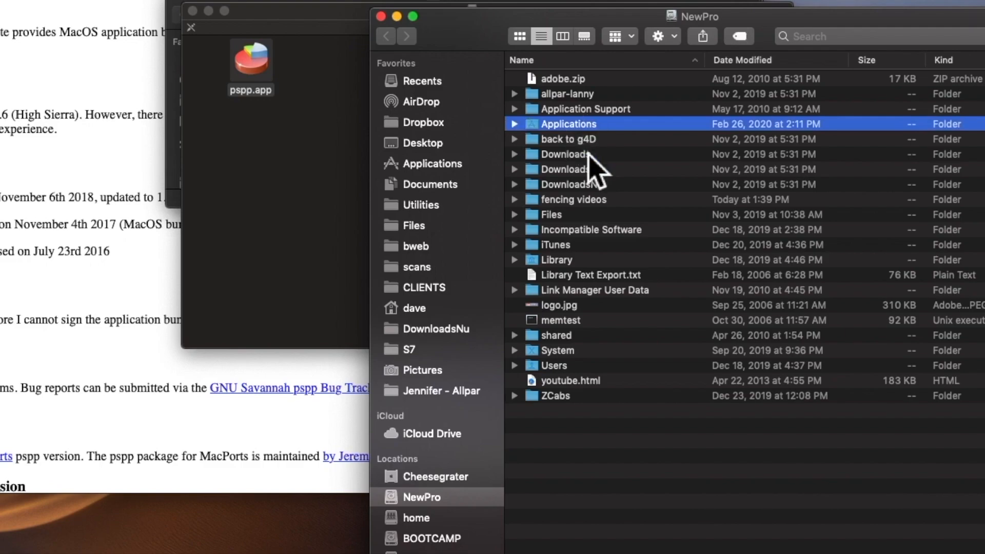
{"action": "right_click", "coordinate": [553, 341]}
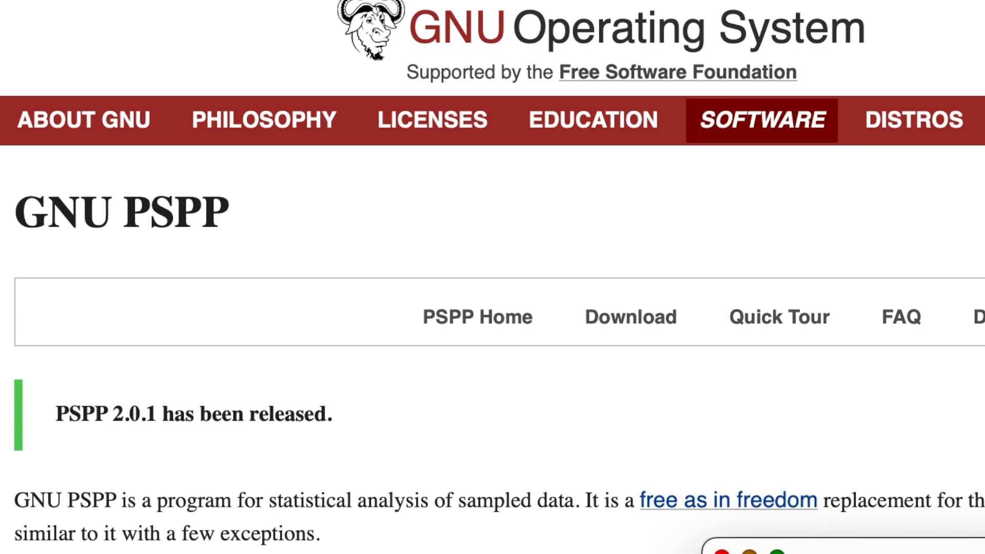
{"action": "mouse_move", "coordinate": [551, 141]}
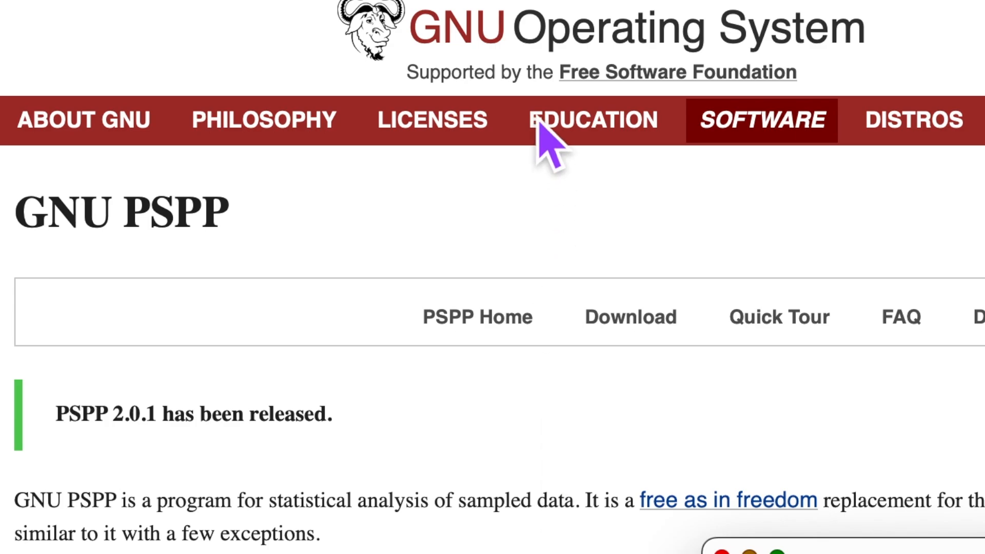
{"action": "mouse_move", "coordinate": [621, 389]}
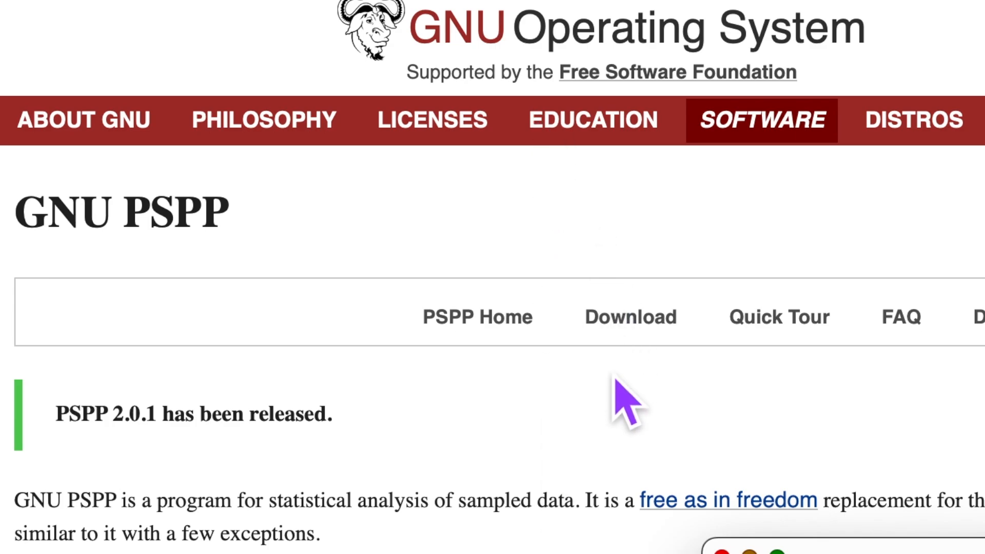
- Go to the PSPP Download page, scroll to macOS options, and follow the homebrew-pspp link
{"action": "left_click", "coordinate": [629, 316]}
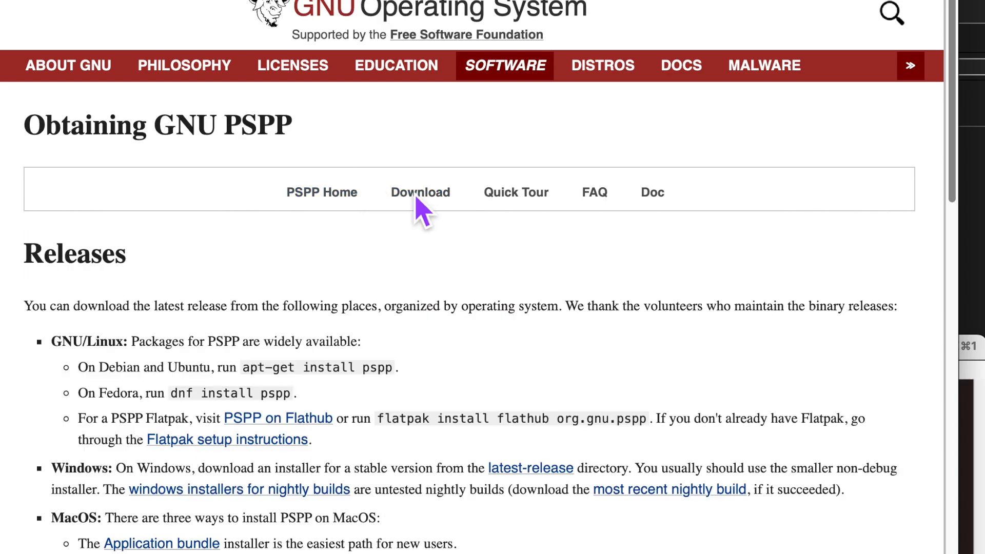
{"action": "scroll", "scroll_direction": "down", "scroll_amount": 3}
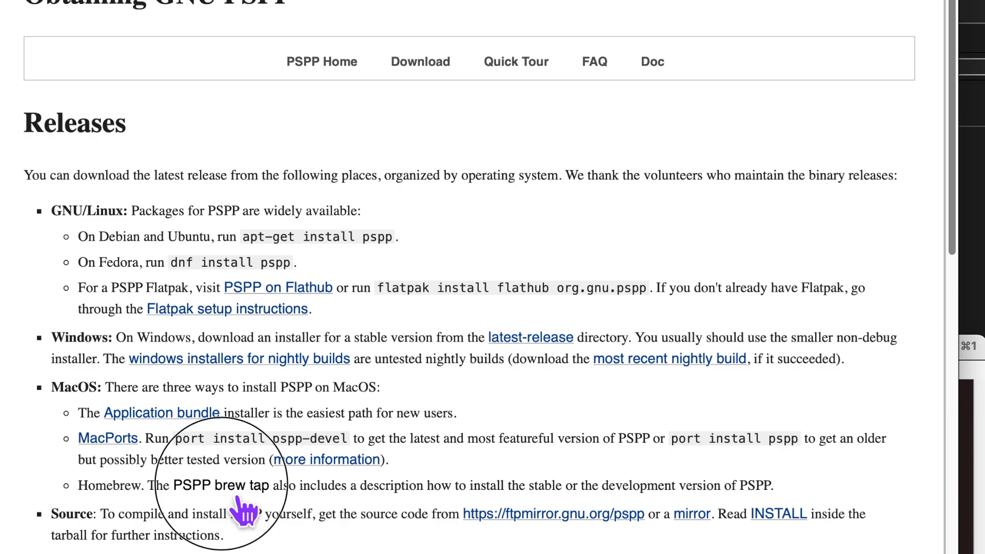
{"action": "left_click", "coordinate": [221, 484]}
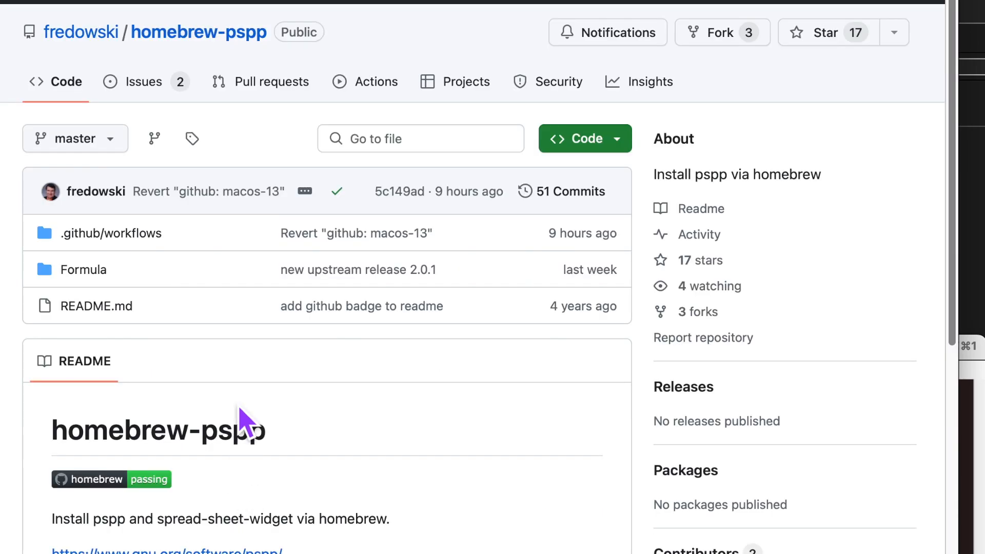
- Enter 'brew tap fredowski/pspp' and select the 'brew install --head --verbose pspp' README command
{"action": "scroll", "scroll_direction": "down", "scroll_amount": 3}
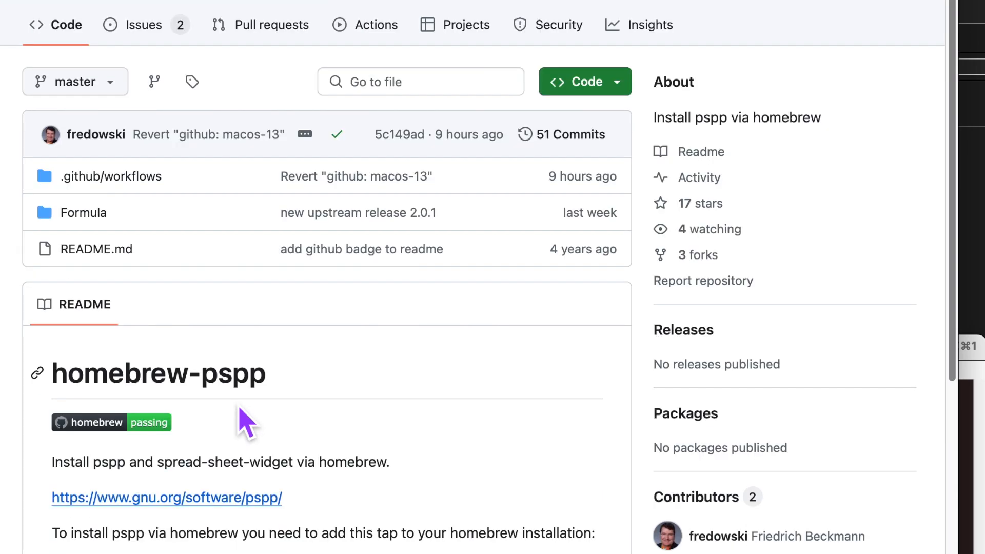
{"action": "scroll", "scroll_direction": "down", "scroll_amount": 3}
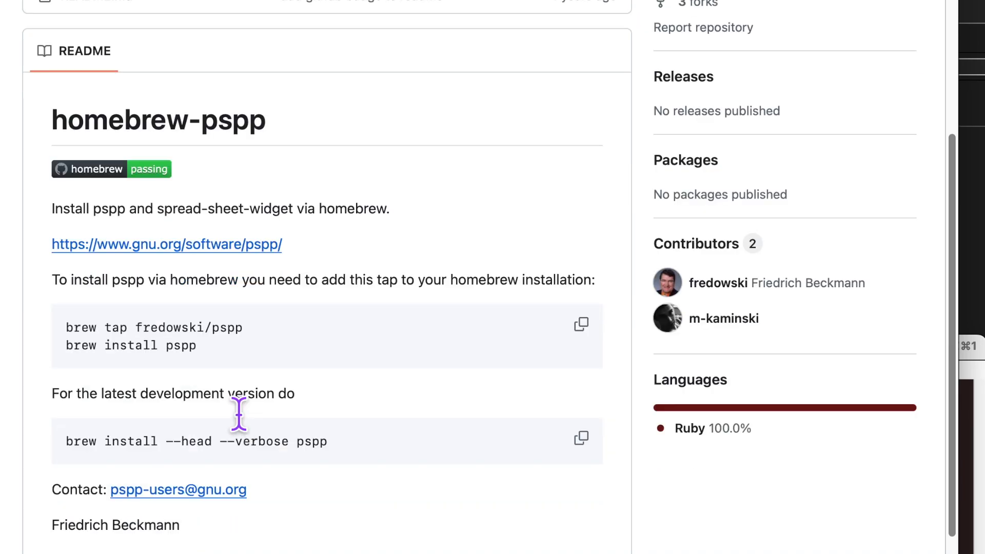
{"action": "scroll", "scroll_direction": "down", "scroll_amount": 3}
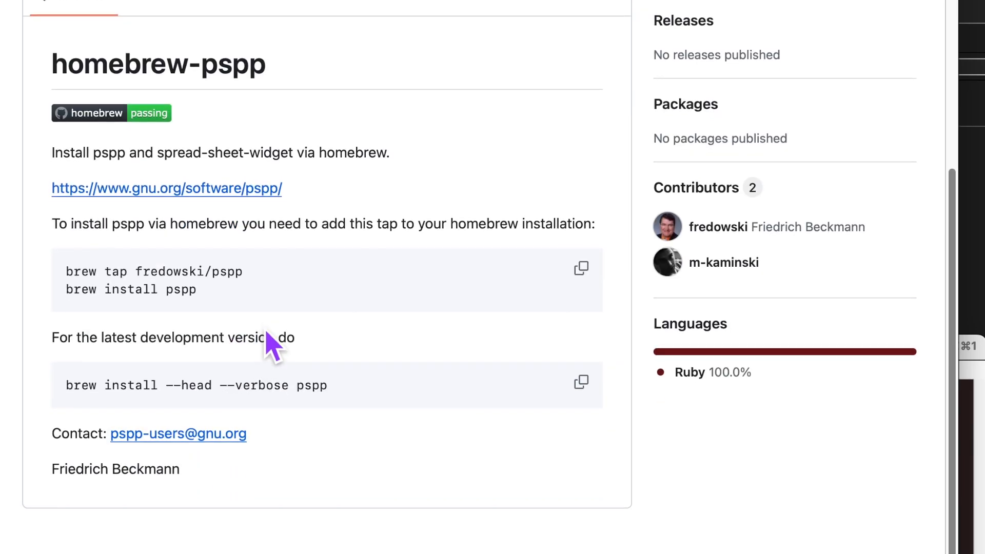
{"action": "mouse_move", "coordinate": [253, 308]}
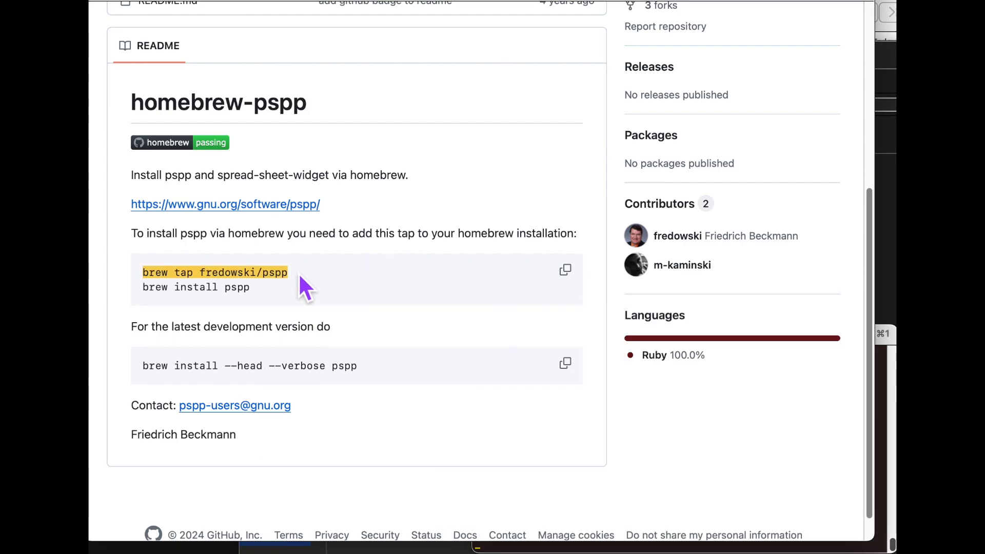
{"action": "mouse_move", "coordinate": [385, 349]}
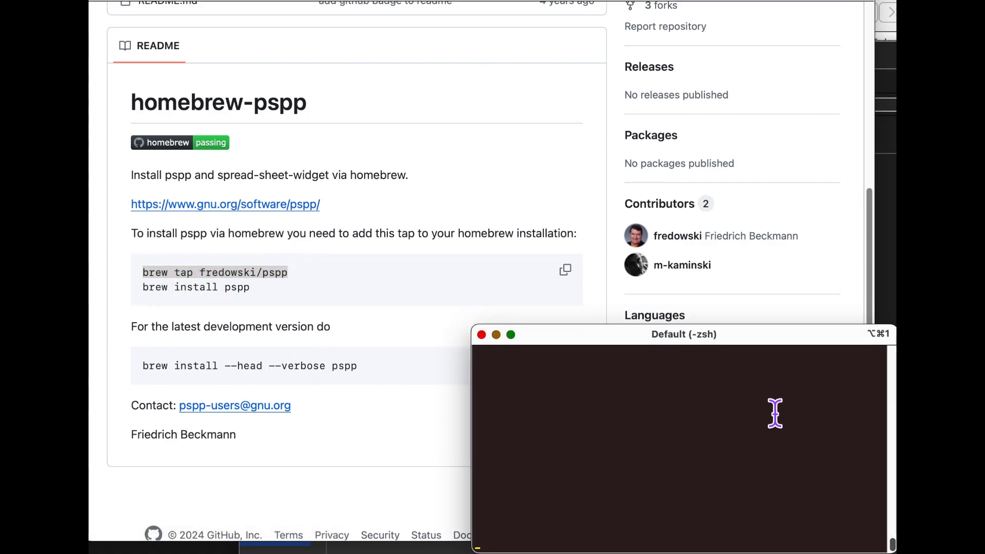
{"action": "type", "text": "brew tap fredowski/pspp"}
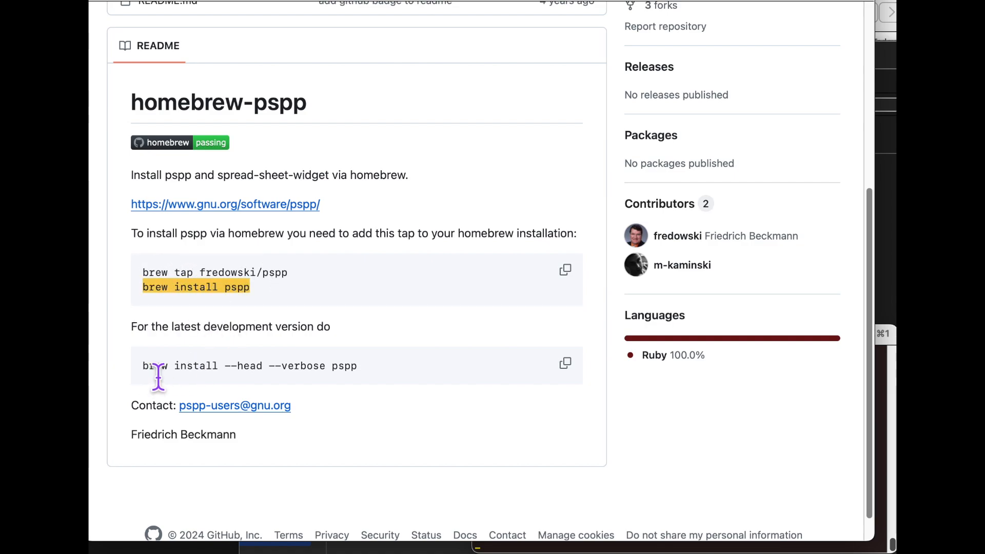
{"action": "left_click_drag", "start_coordinate": [143, 365], "coordinate": [356, 365]}
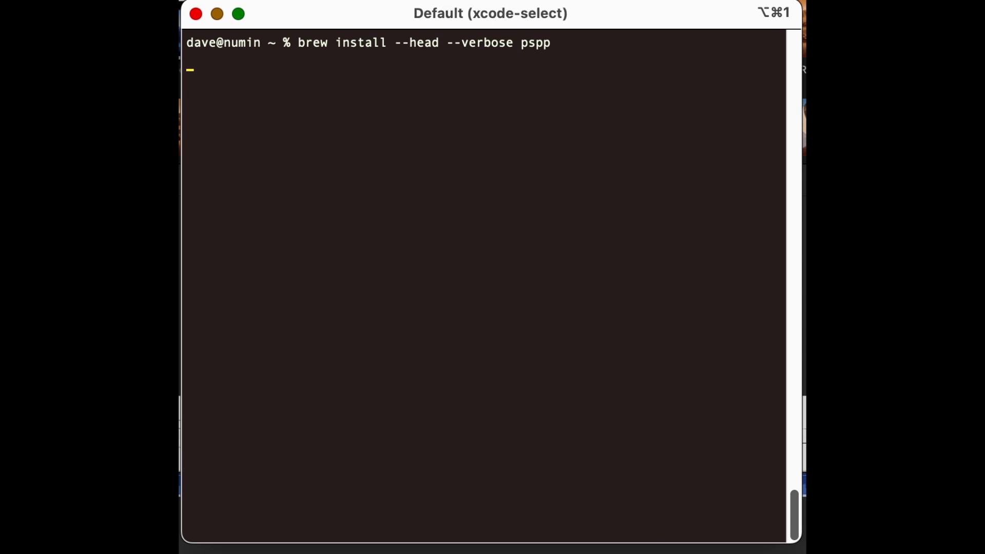
- Run the entered Homebrew command, upgrading 16 outdated packages including the pspp HEAD build
{"action": "key", "text": "Return"}
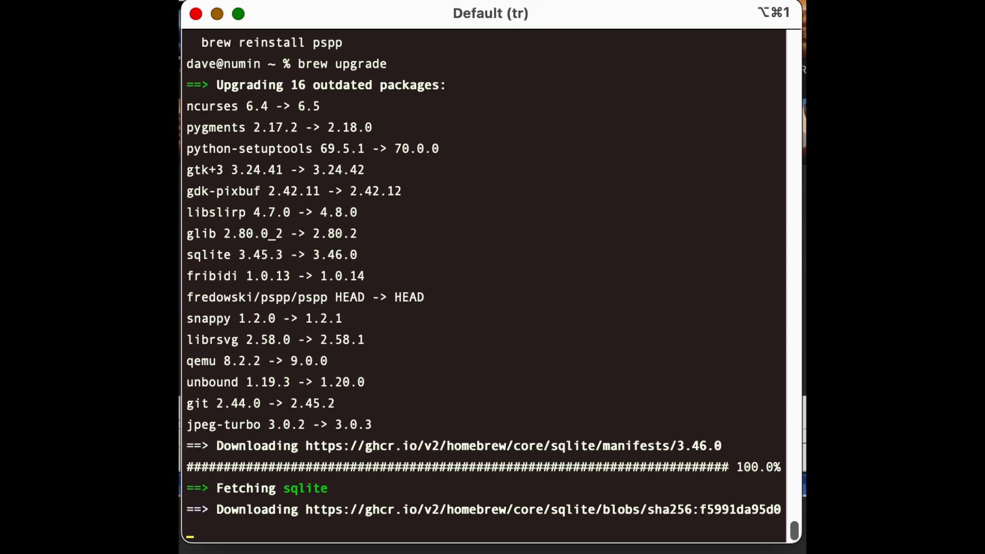
- Follow the brew output as bottles download, sqlite 3.46.0 installs and ncurses 6.5 pours
{"action": "scroll", "scroll_direction": "down", "scroll_amount": 3}
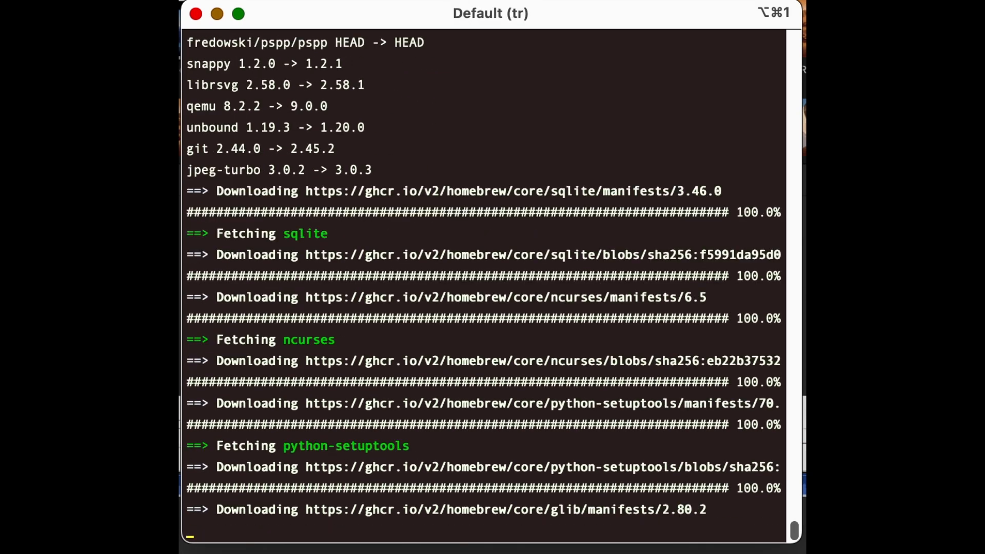
{"action": "scroll", "scroll_direction": "down", "scroll_amount": 3}
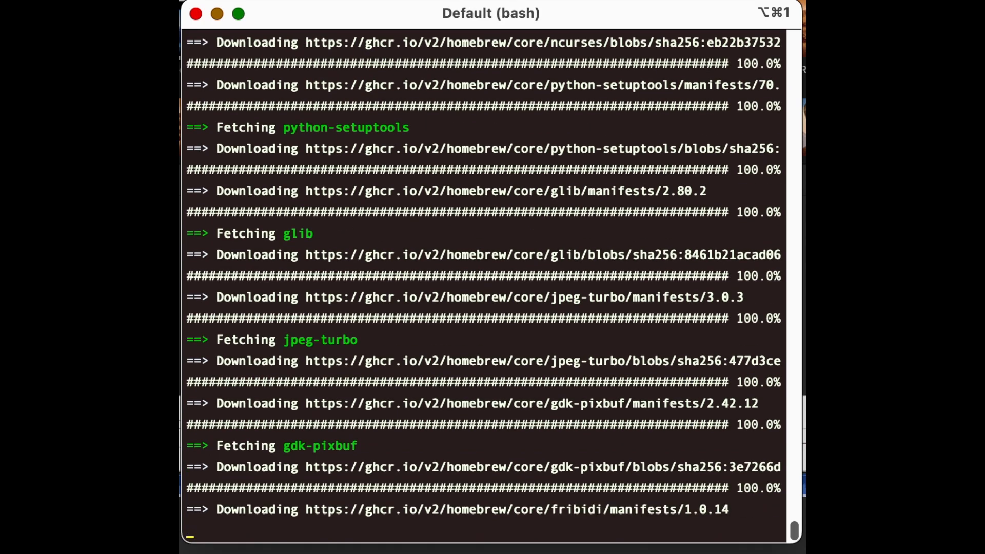
{"action": "scroll", "scroll_direction": "down", "scroll_amount": 3}
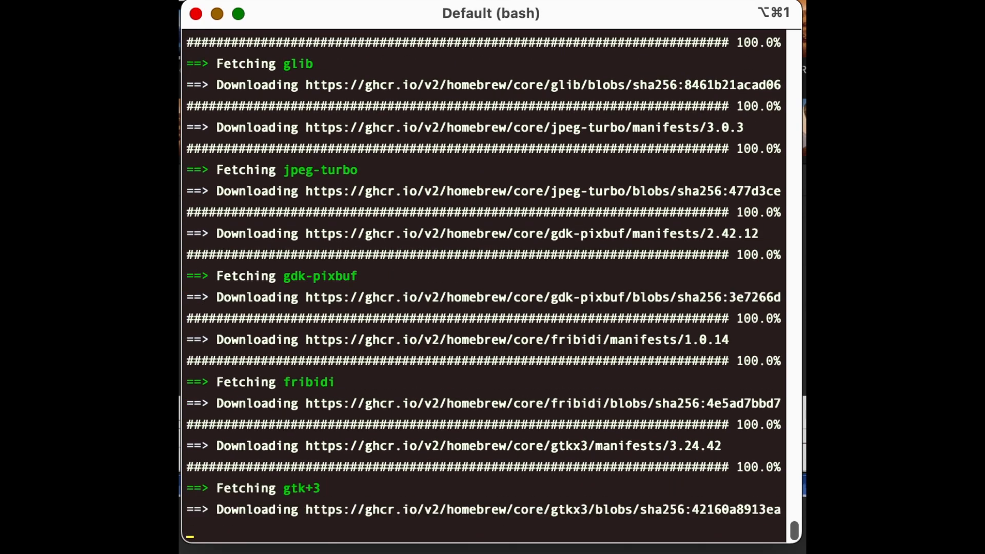
{"action": "scroll", "scroll_direction": "down", "scroll_amount": 3}
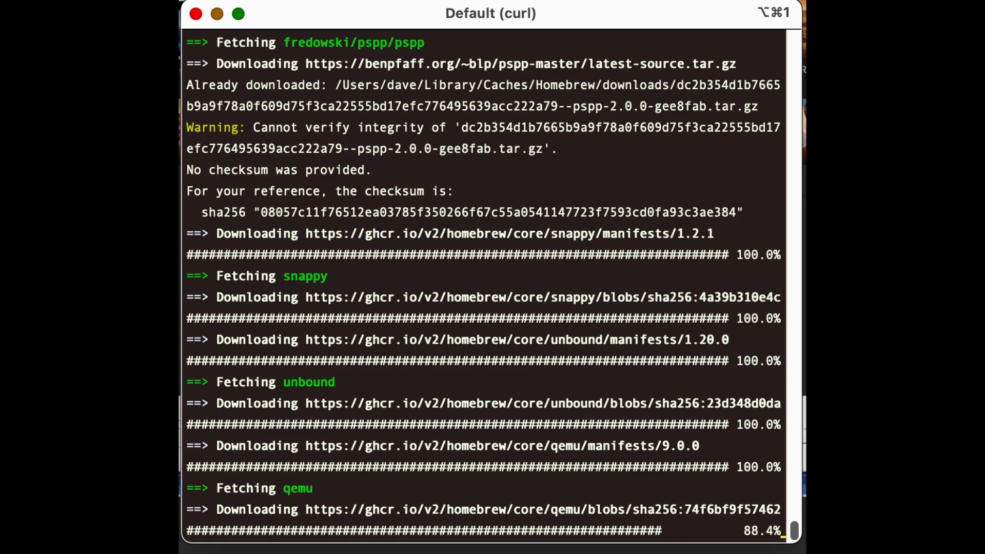
{"action": "scroll", "scroll_direction": "down", "scroll_amount": 3}
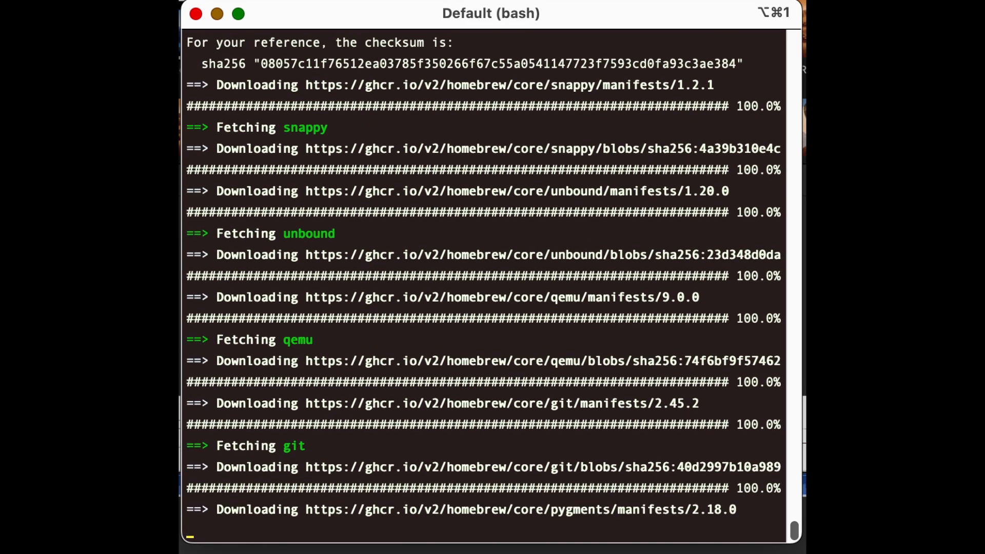
{"action": "scroll", "scroll_direction": "down", "scroll_amount": 3}
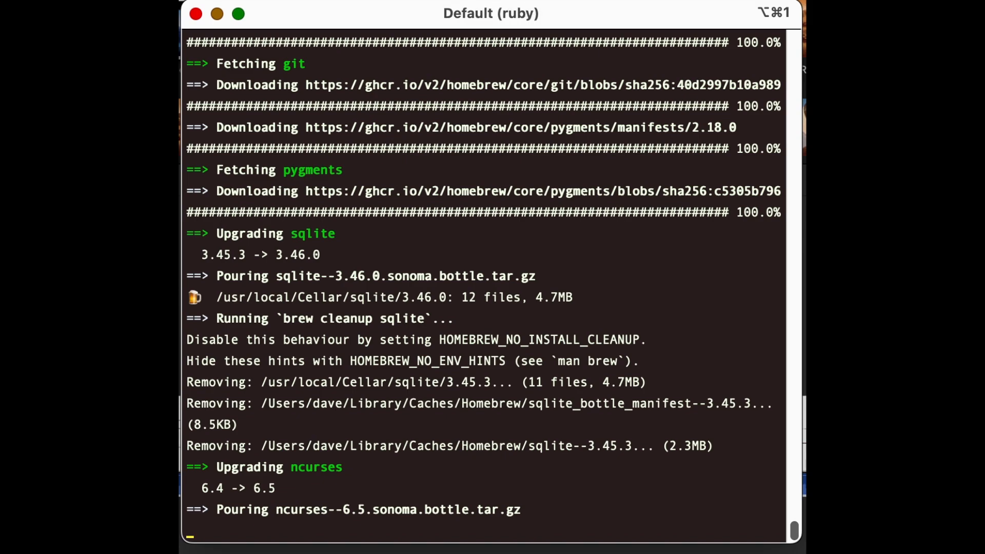
- Follow the brew output through ncurses, gtk+3 and librsvg upgrades until pspp HEAD configures
{"action": "scroll", "scroll_direction": "down", "scroll_amount": 3}
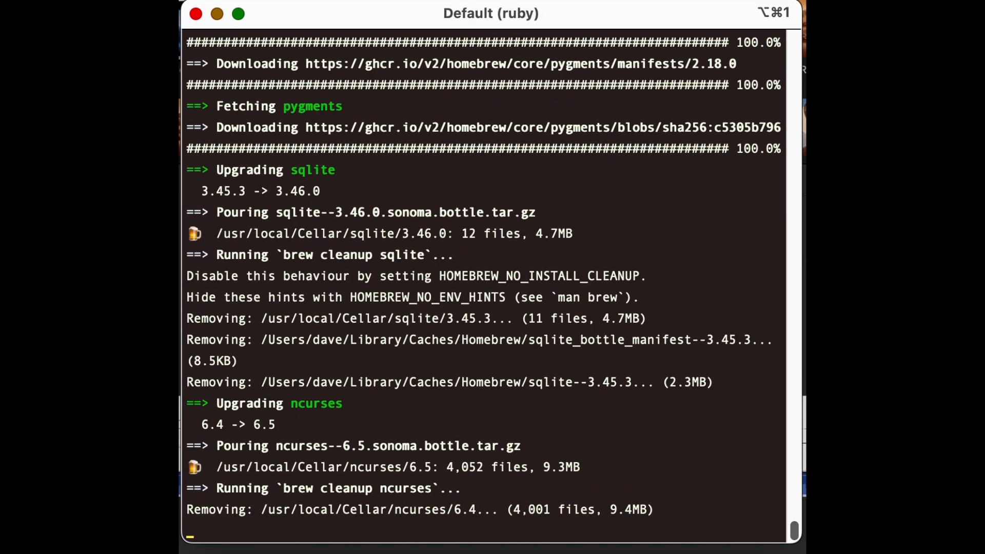
{"action": "scroll", "scroll_direction": "down", "scroll_amount": 3}
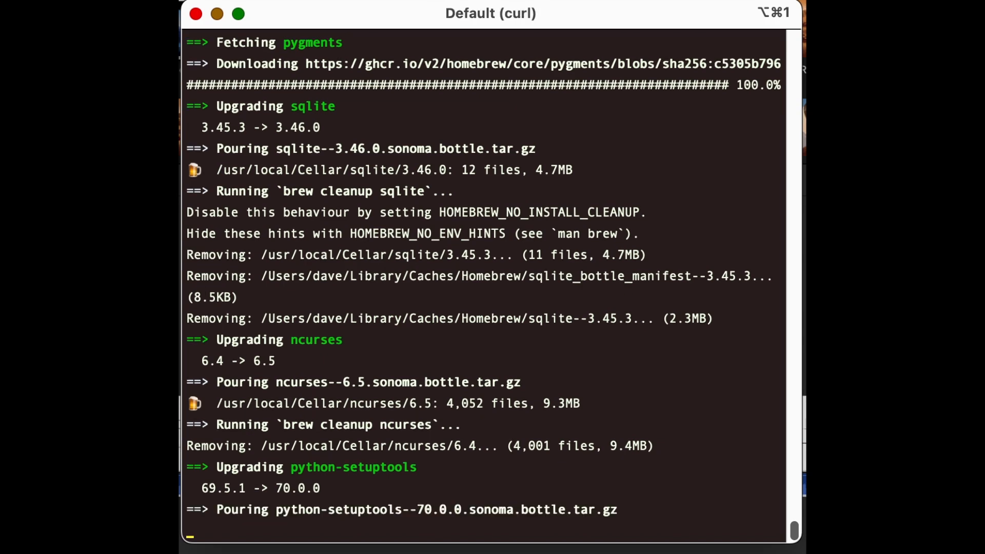
{"action": "scroll", "scroll_direction": "down", "scroll_amount": 3}
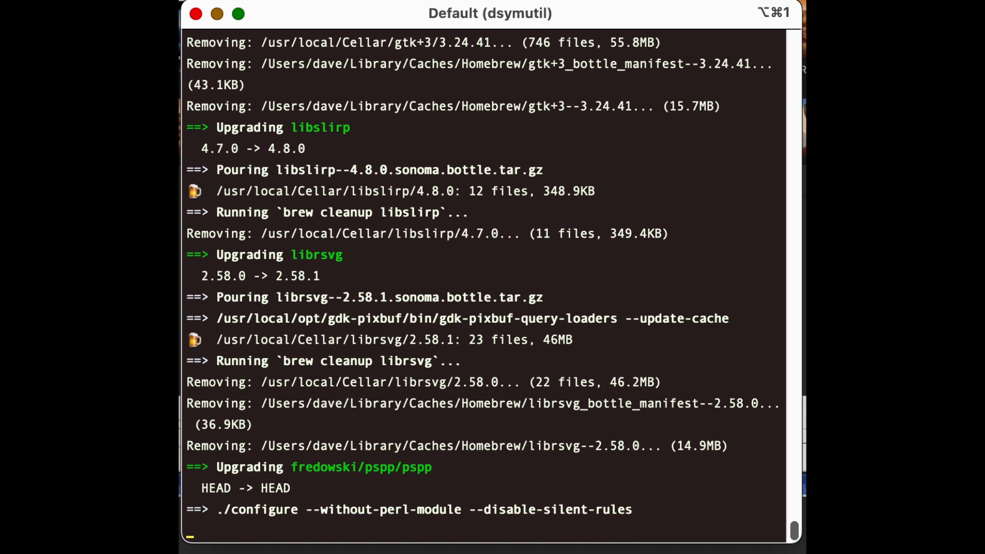
{"action": "mouse_move", "coordinate": [716, 524]}
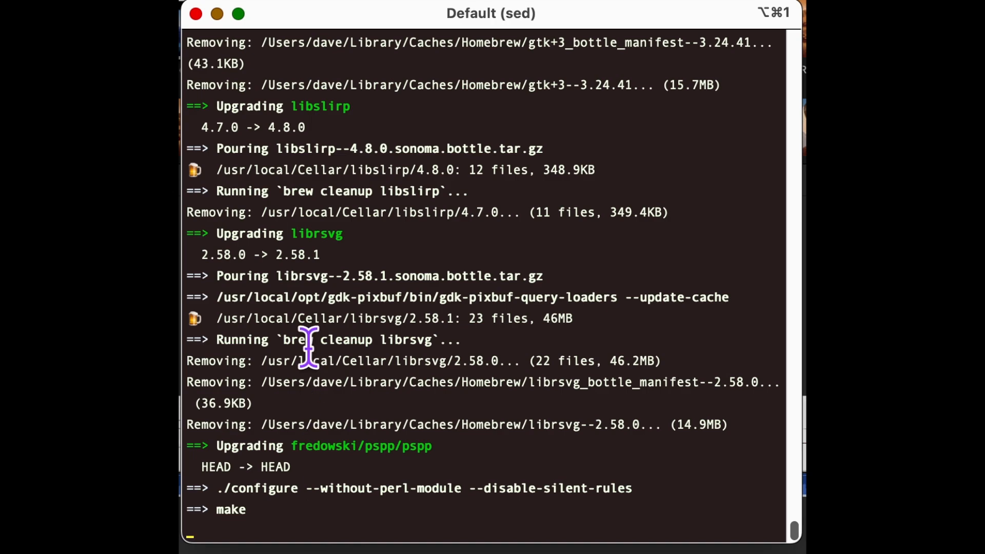
{"action": "mouse_move", "coordinate": [467, 417]}
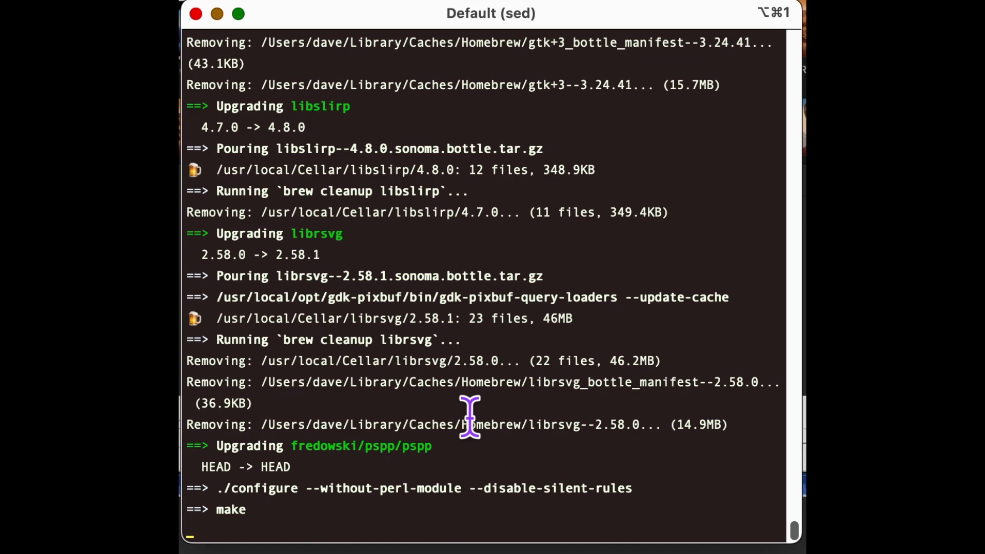
{"action": "mouse_move", "coordinate": [516, 489]}
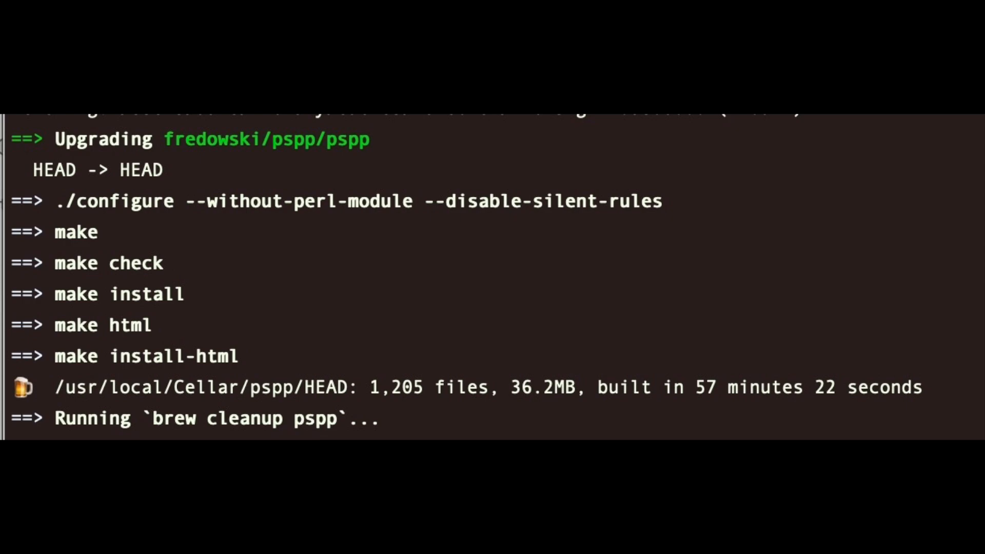
- Open the Help menu in the newly launched PSPPIRE Data Editor
{"action": "left_click", "coordinate": [451, 27]}
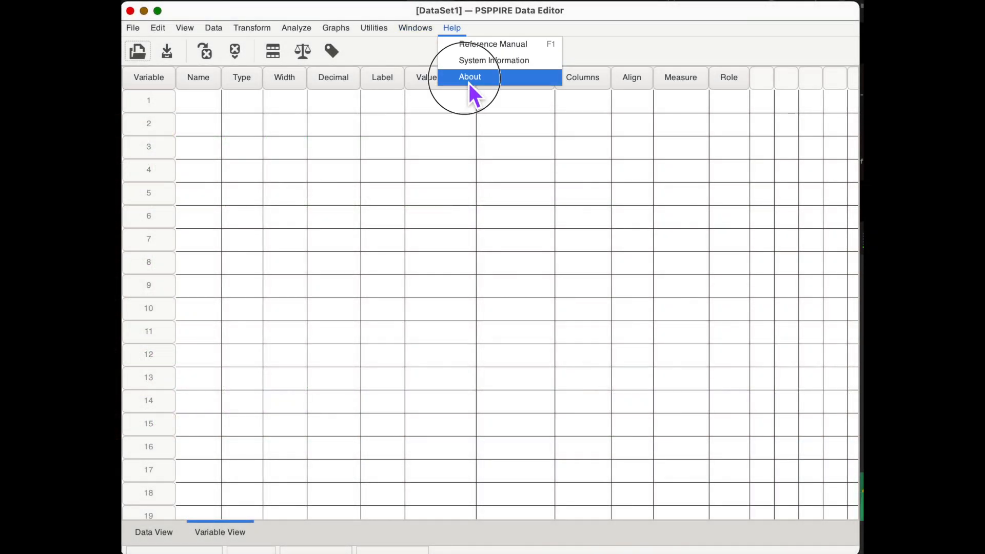
- Check the About box showing GNU pspp 2.0.0-pre1ge32bec, close it, and browse the Transform menu
{"action": "left_click", "coordinate": [470, 77]}
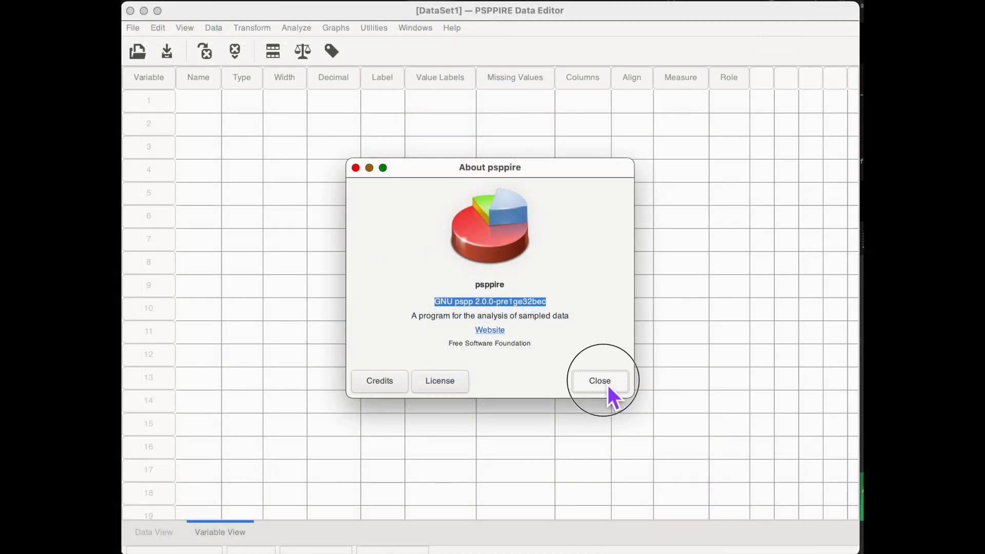
{"action": "left_click", "coordinate": [132, 28]}
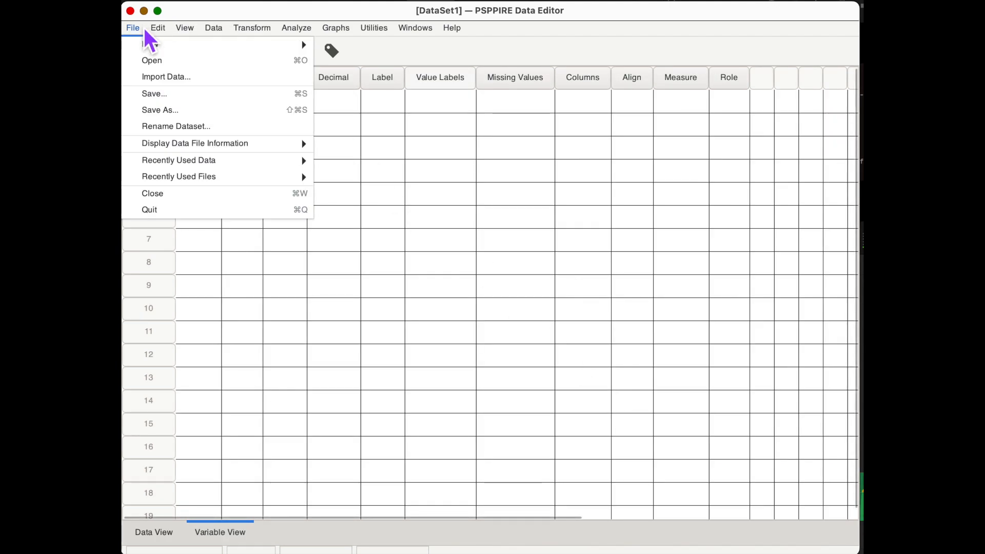
{"action": "left_click", "coordinate": [251, 28]}
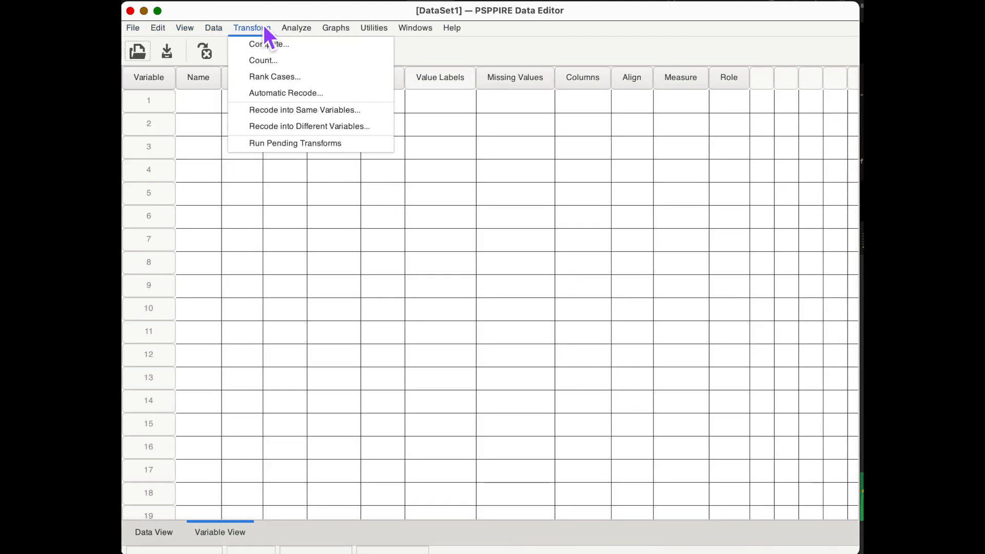